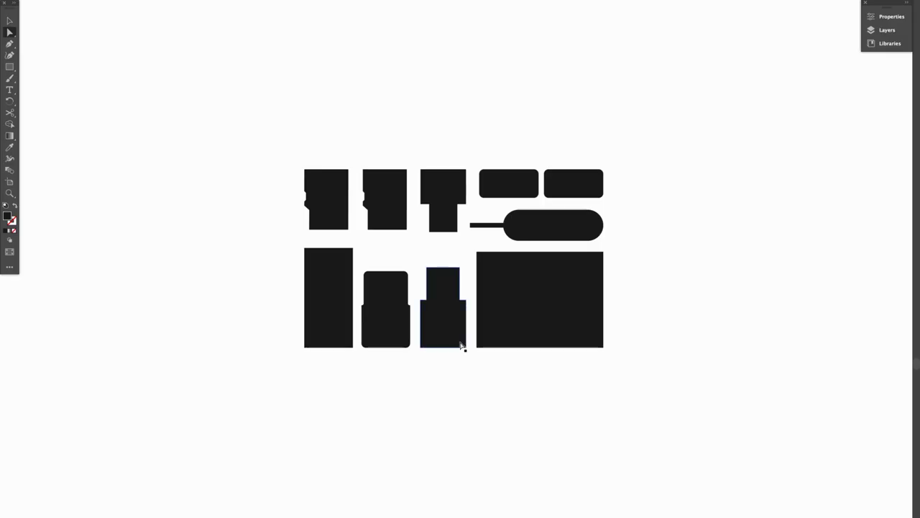
left_click(443, 309)
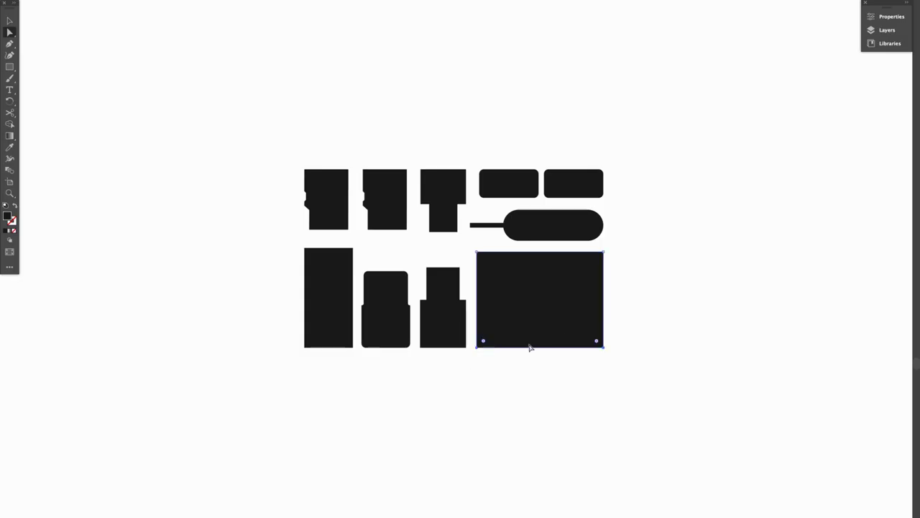
mouse_move(574, 347)
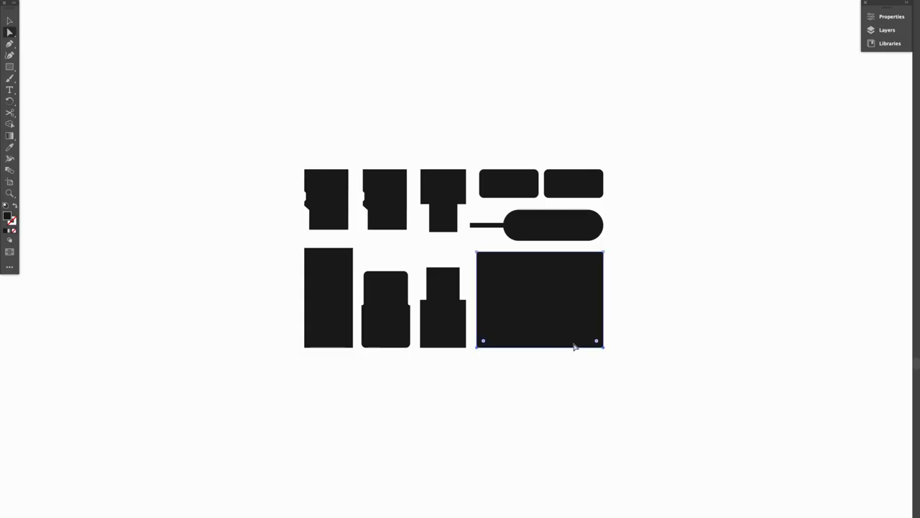